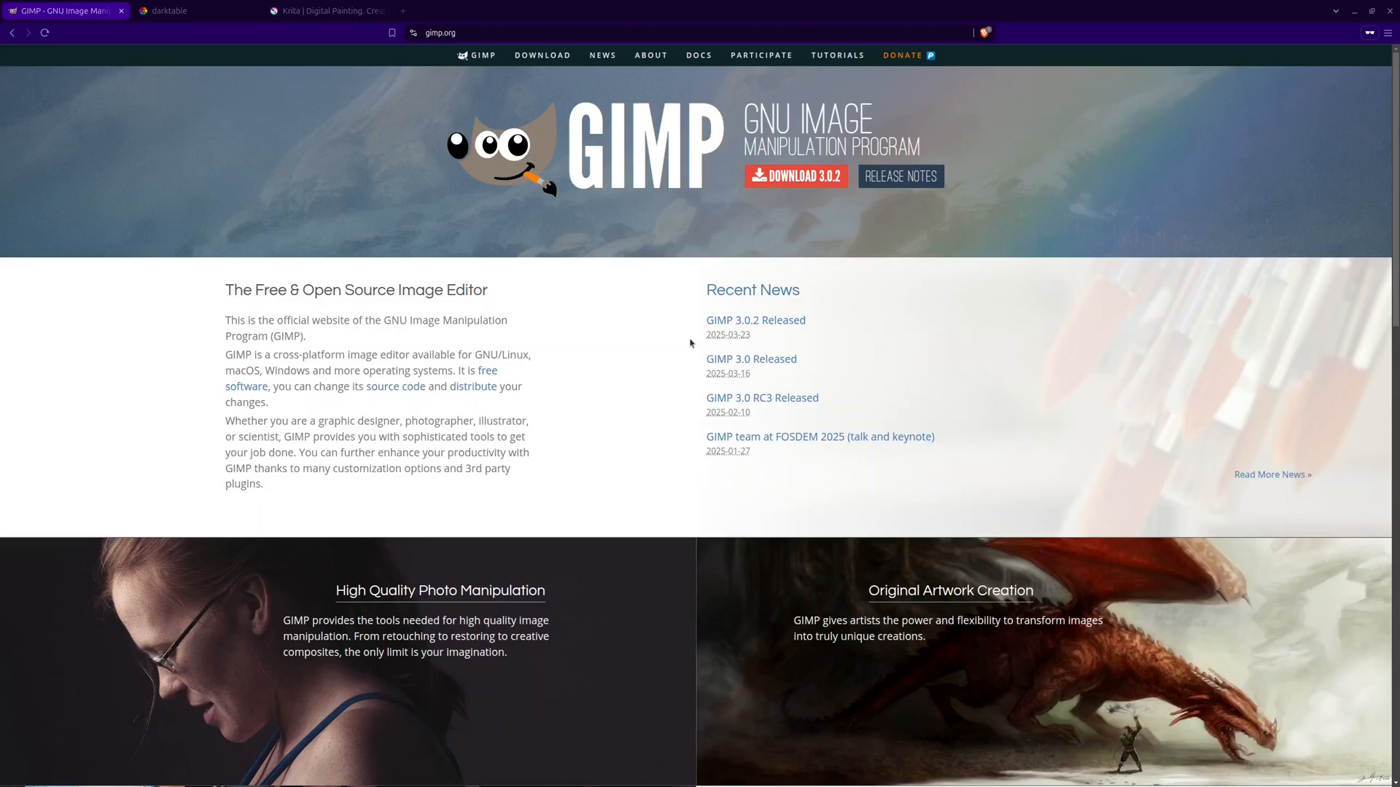
- Scroll through the gimp.org homepage feature sections and back up toward the Recent News area
{"action": "scroll", "scroll_direction": "down", "scroll_amount": 3}
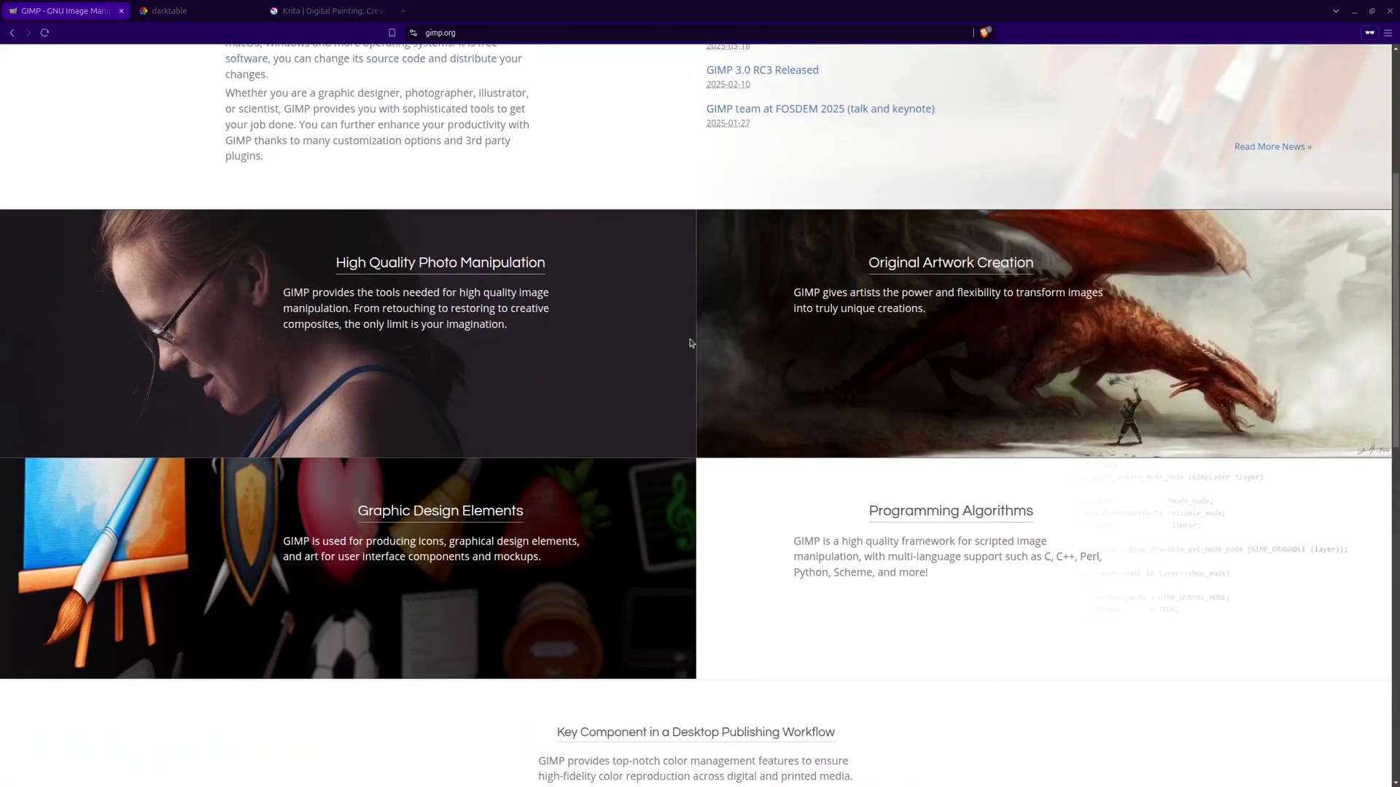
{"action": "scroll", "scroll_direction": "down", "scroll_amount": 3}
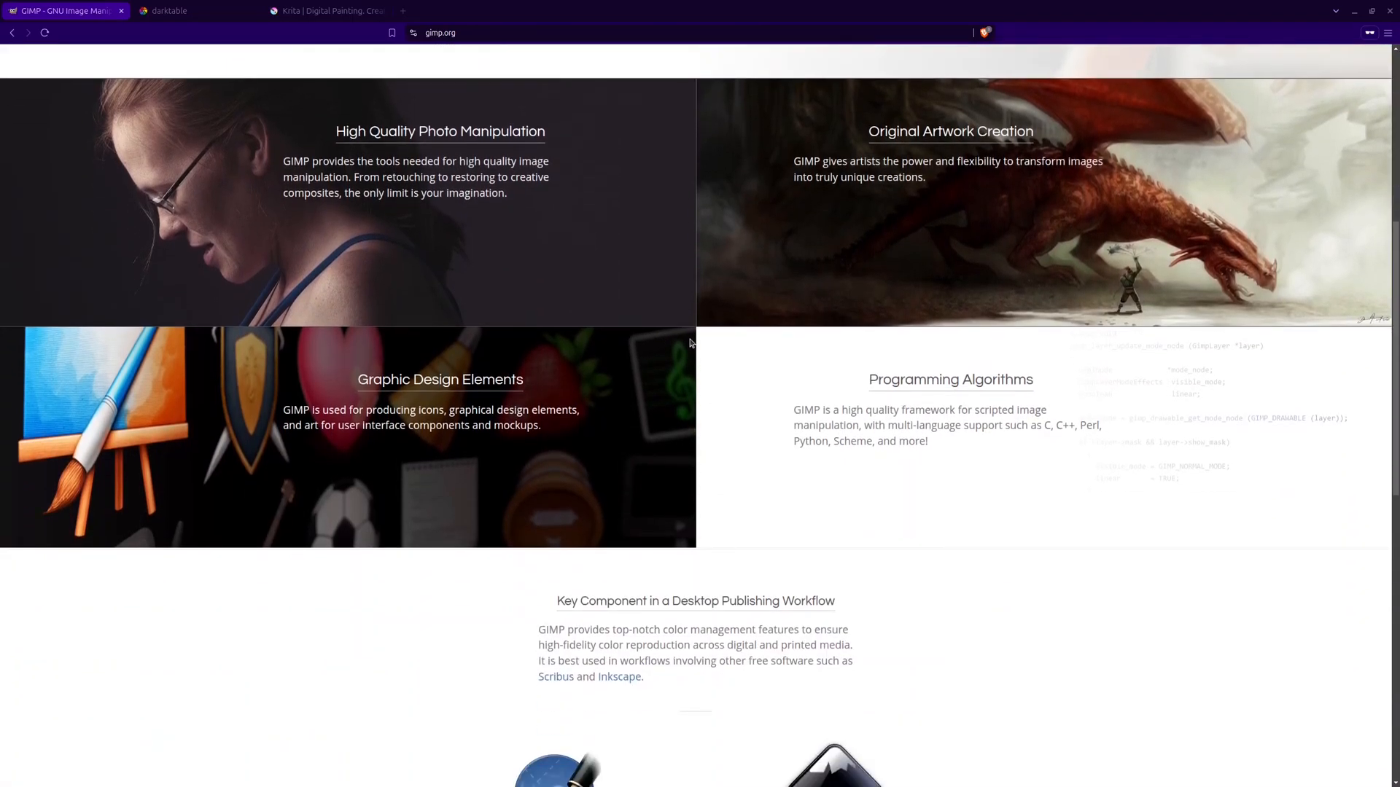
{"action": "scroll", "scroll_direction": "down", "scroll_amount": 3}
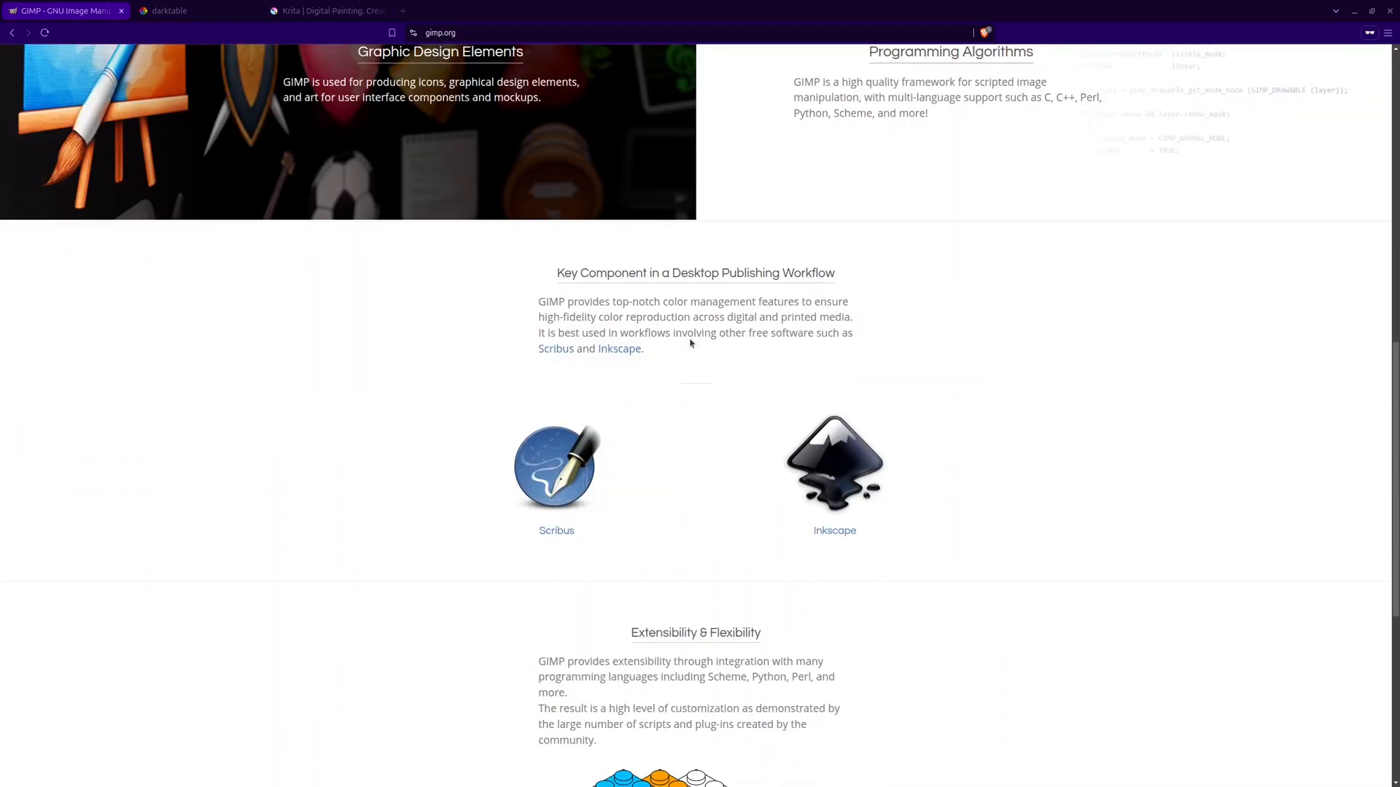
{"action": "scroll", "scroll_direction": "down", "scroll_amount": 3}
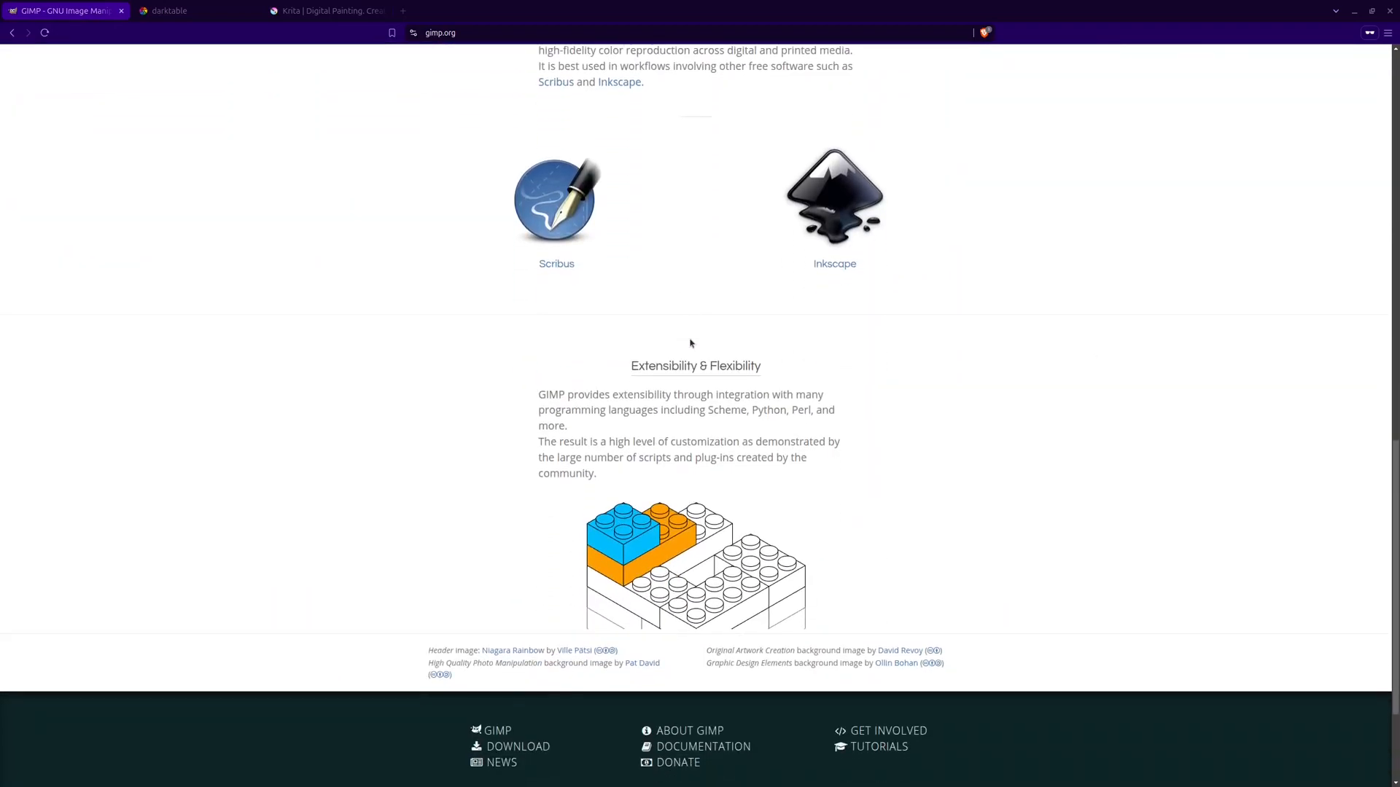
{"action": "scroll", "scroll_direction": "down", "scroll_amount": 3}
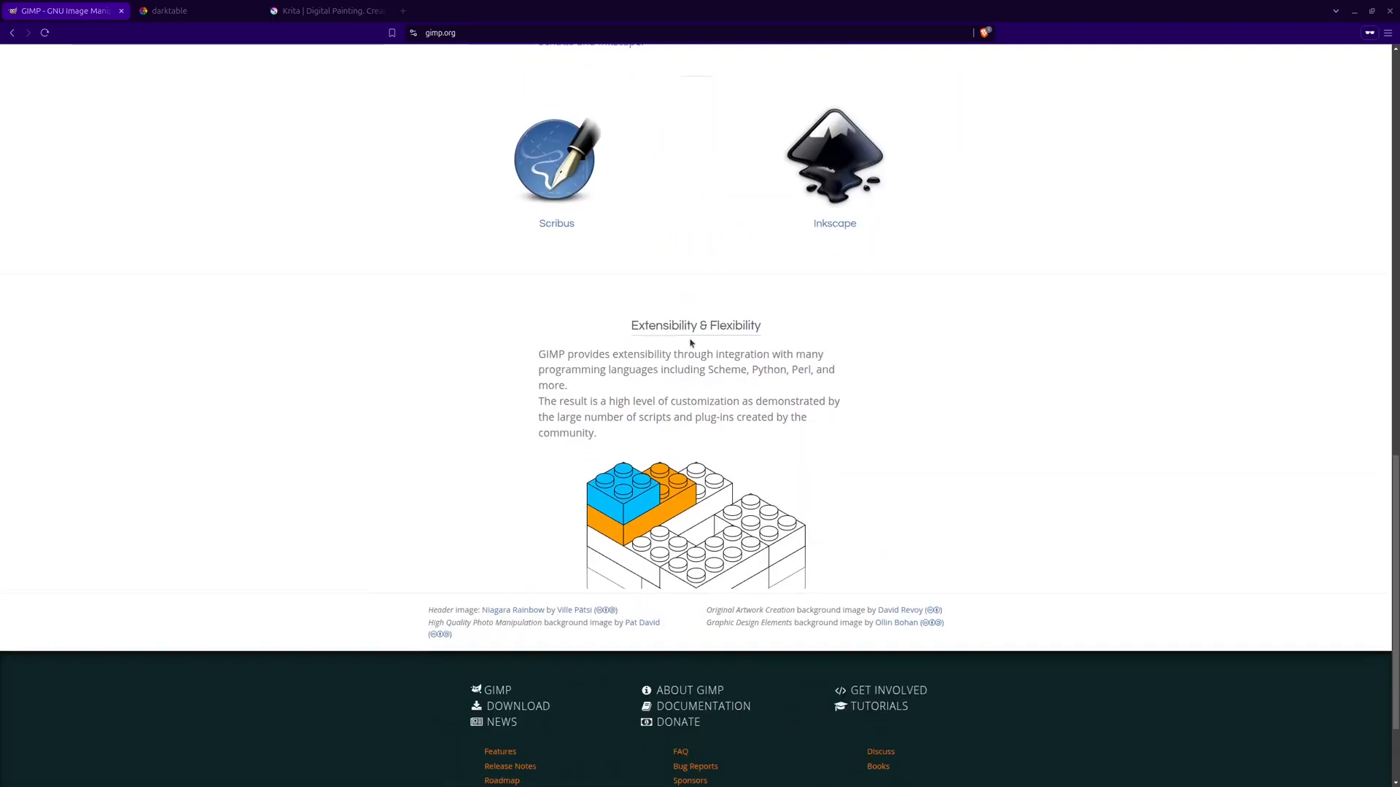
{"action": "scroll", "scroll_direction": "up", "scroll_amount": 3}
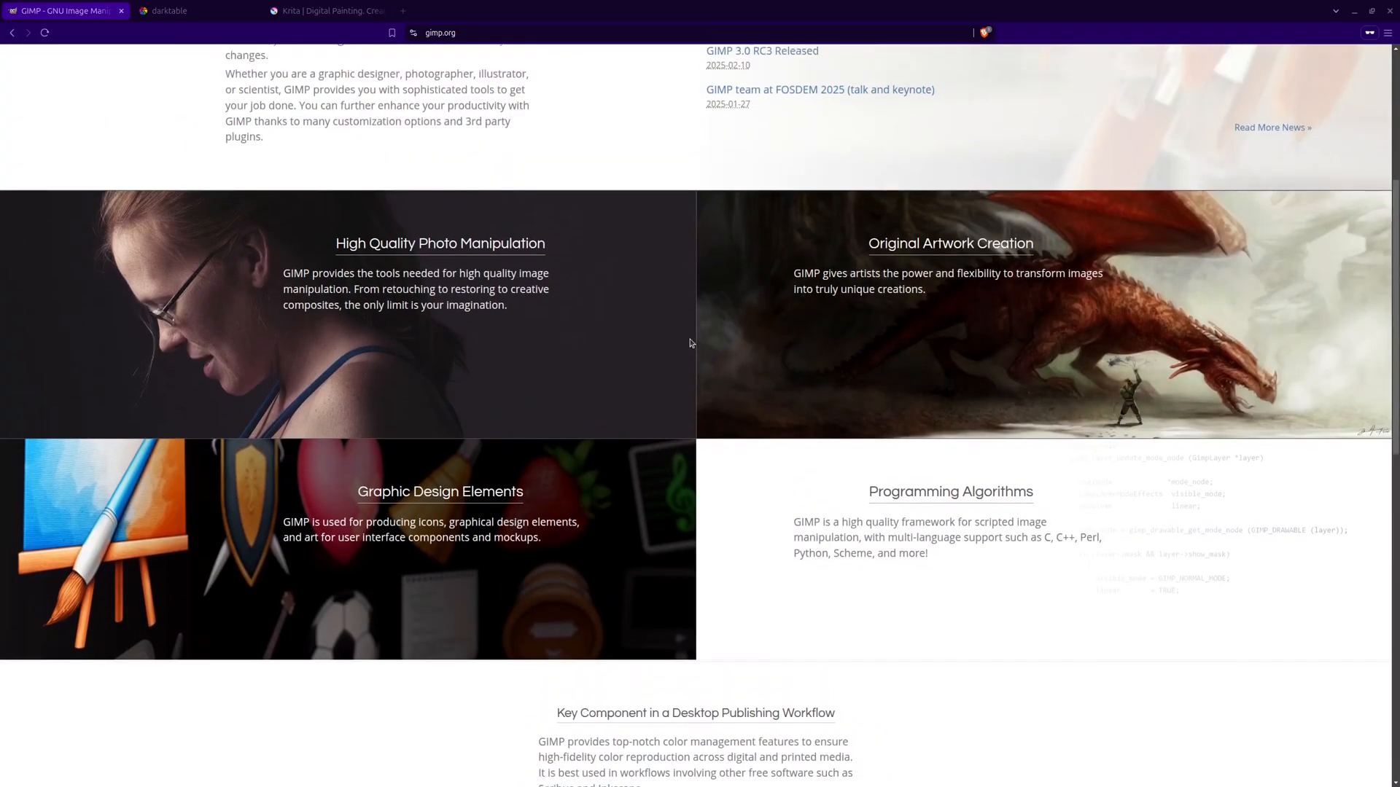
{"action": "scroll", "scroll_direction": "up", "scroll_amount": 3}
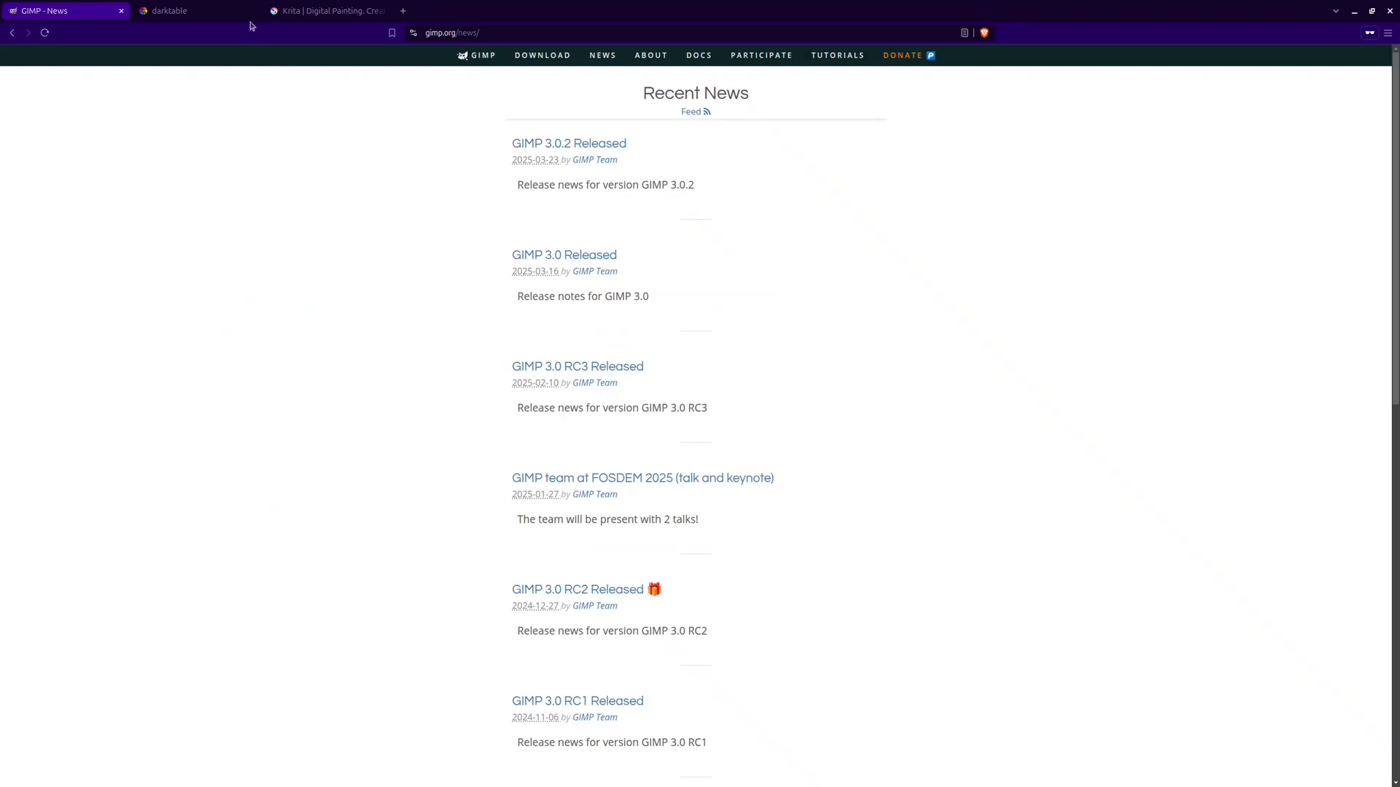
- Switch to the darktable.org tab and scroll past the lighttable screenshot on its homepage
{"action": "left_click", "coordinate": [189, 10]}
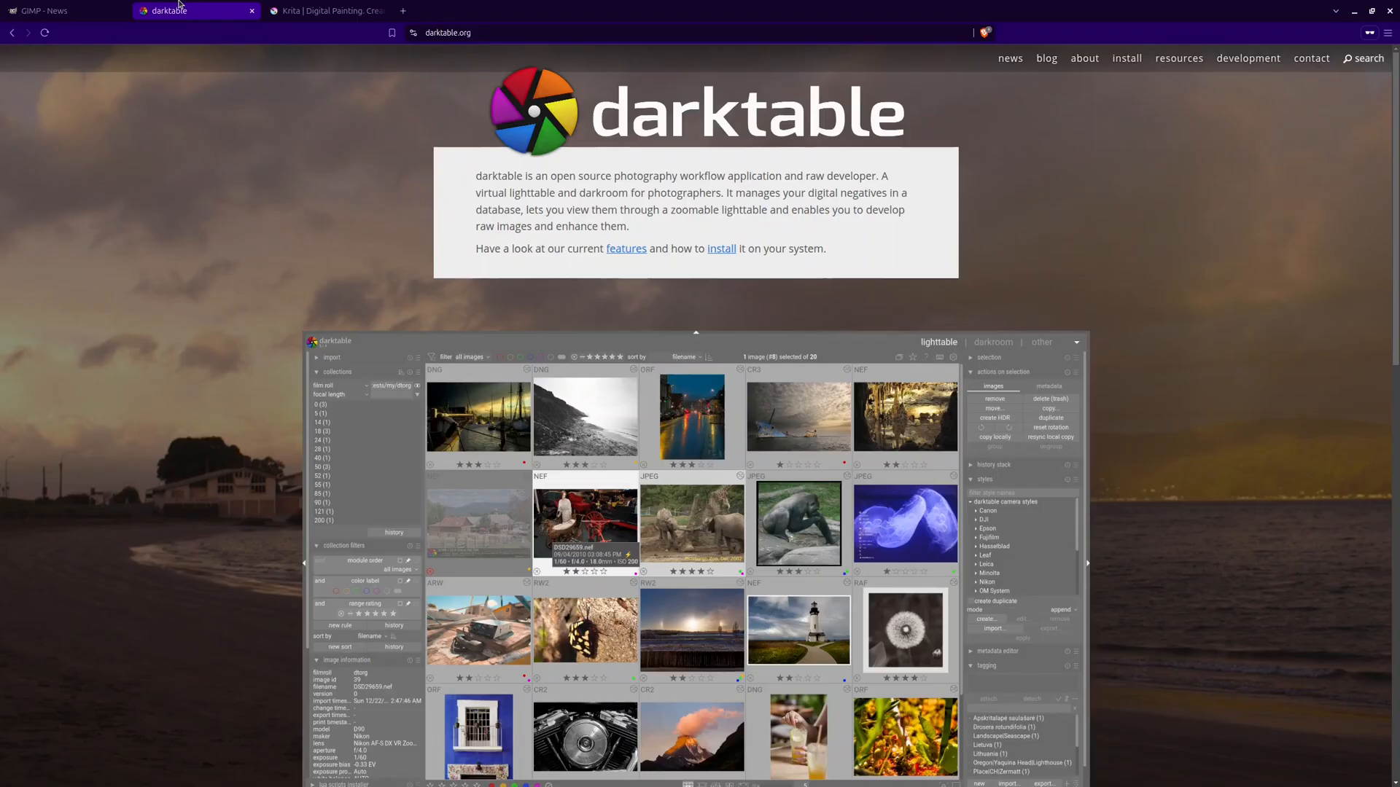
{"action": "mouse_move", "coordinate": [1098, 220]}
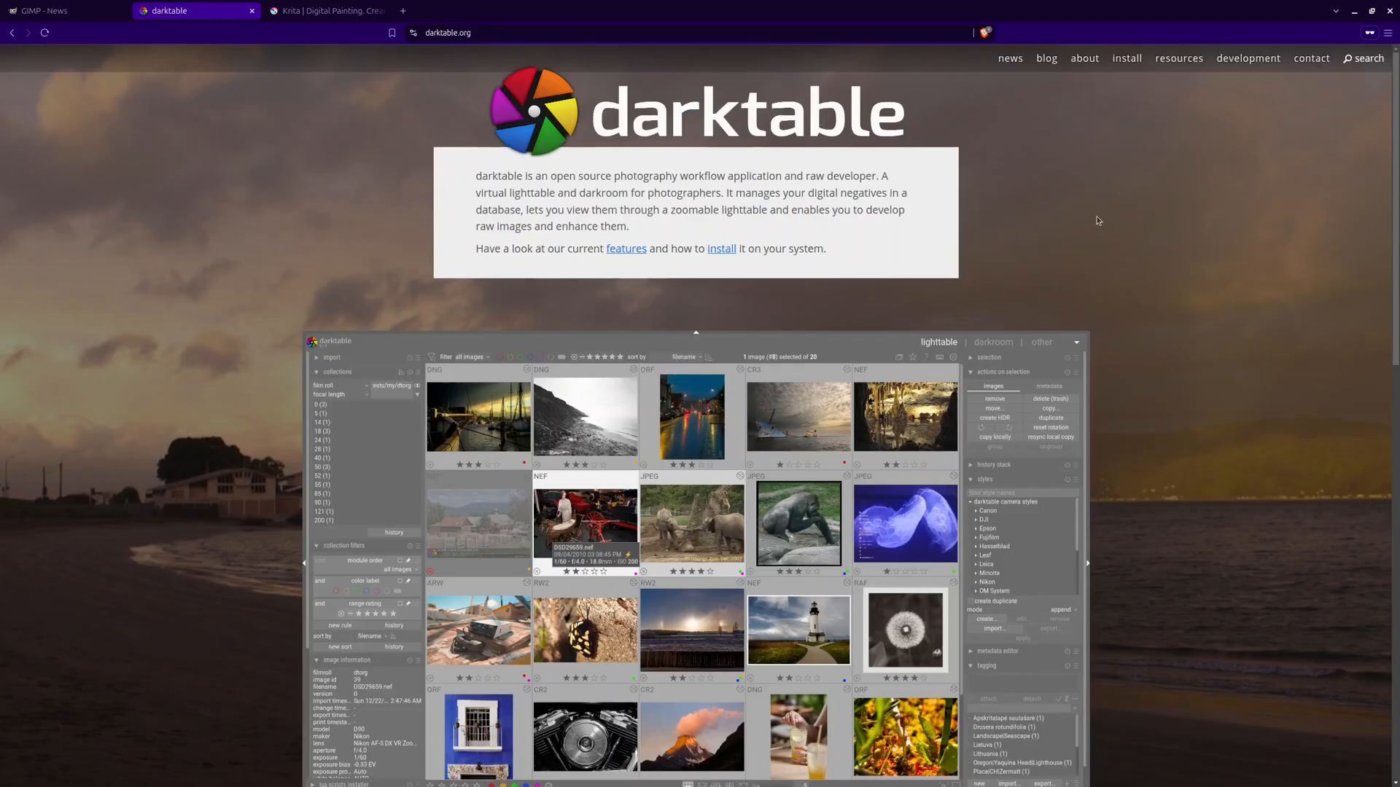
{"action": "scroll", "scroll_direction": "down", "scroll_amount": 3}
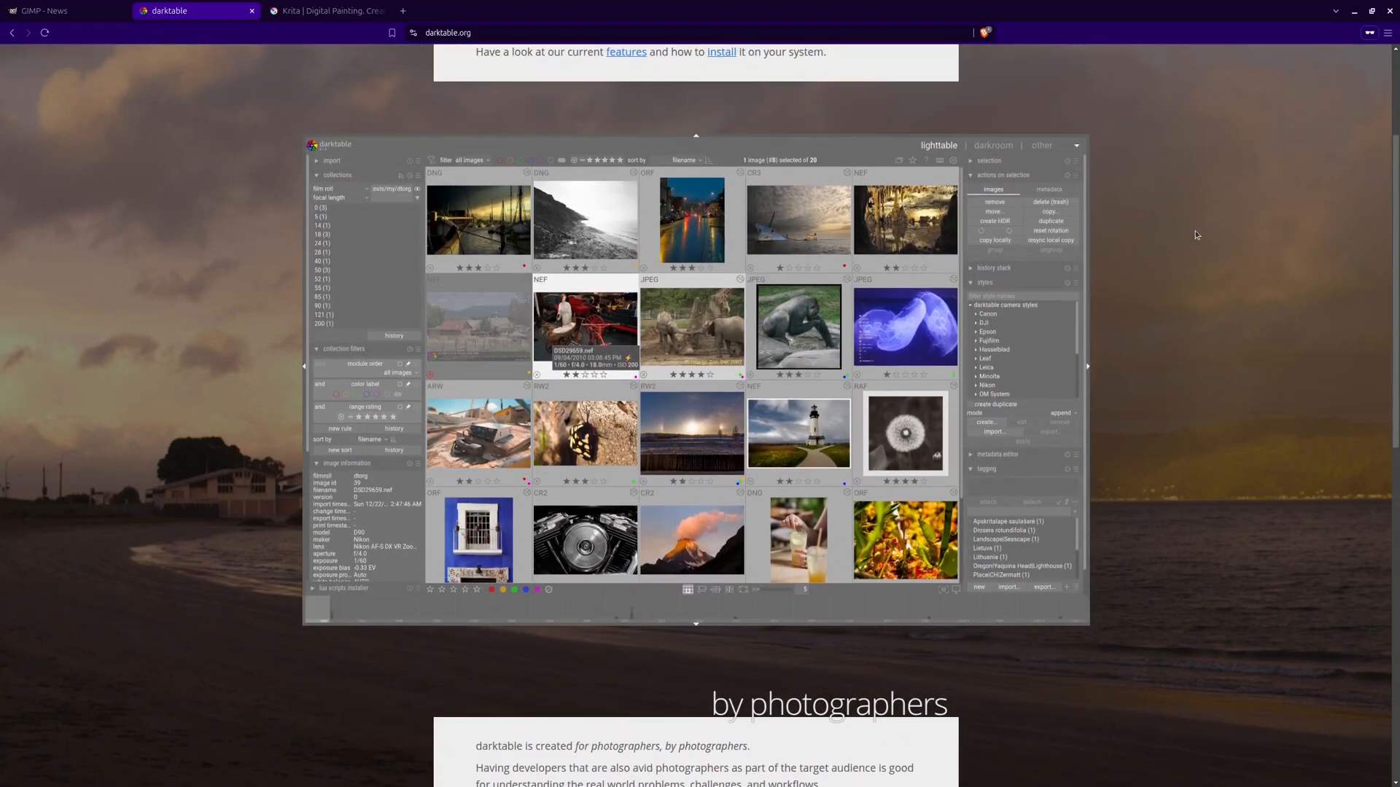
{"action": "scroll", "scroll_direction": "down", "scroll_amount": 3}
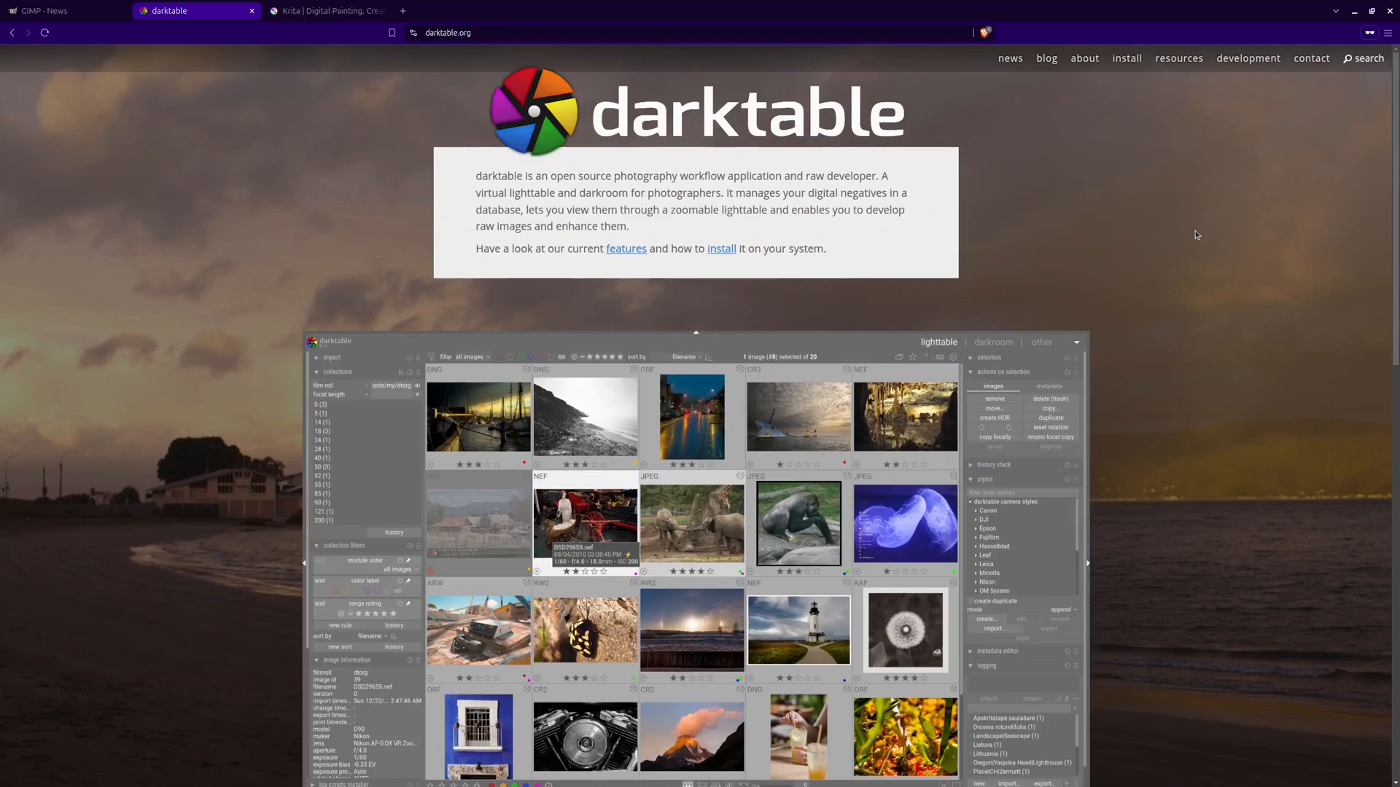
{"action": "mouse_move", "coordinate": [1187, 221]}
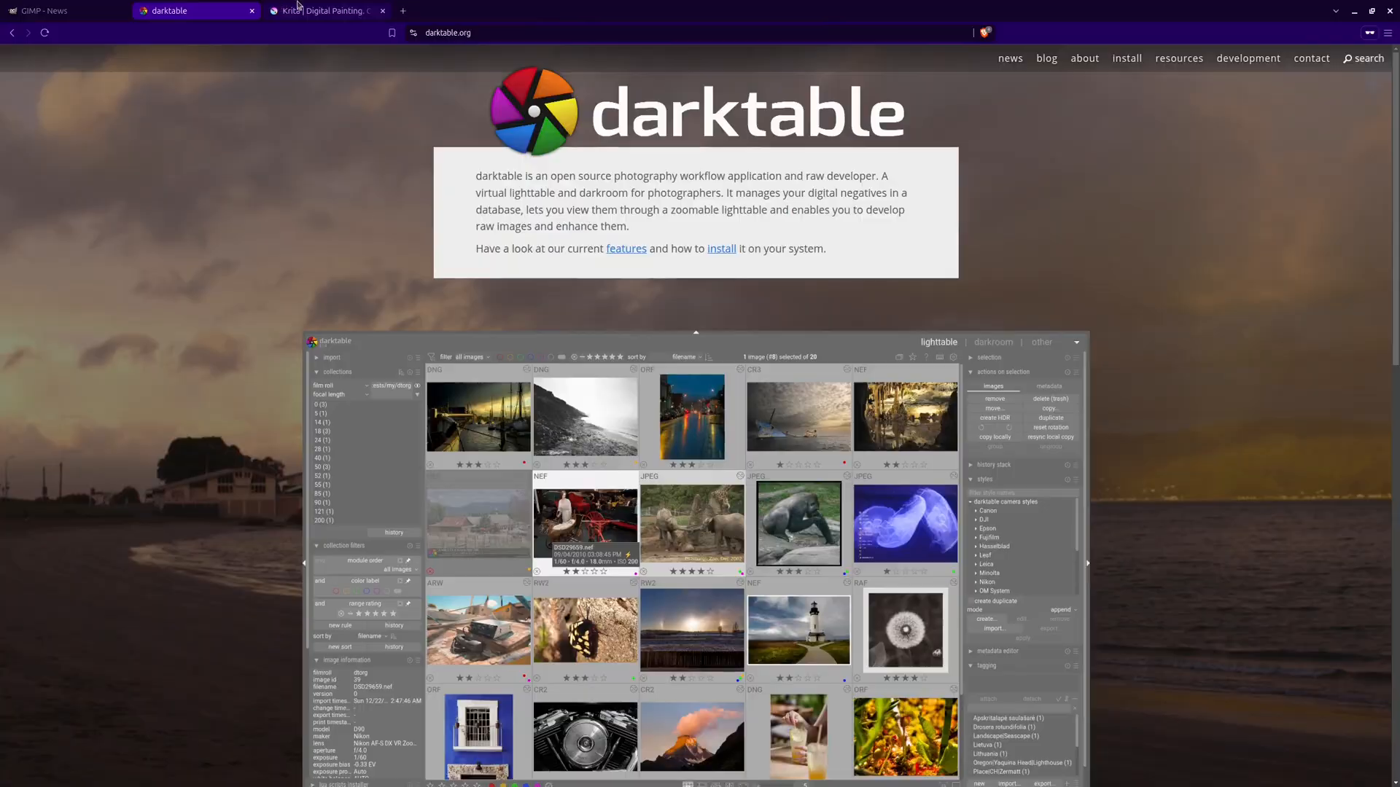
- Switch to the Krita tab and scroll through its news, artist tools, open-source section and artist interviews
{"action": "left_click", "coordinate": [321, 10]}
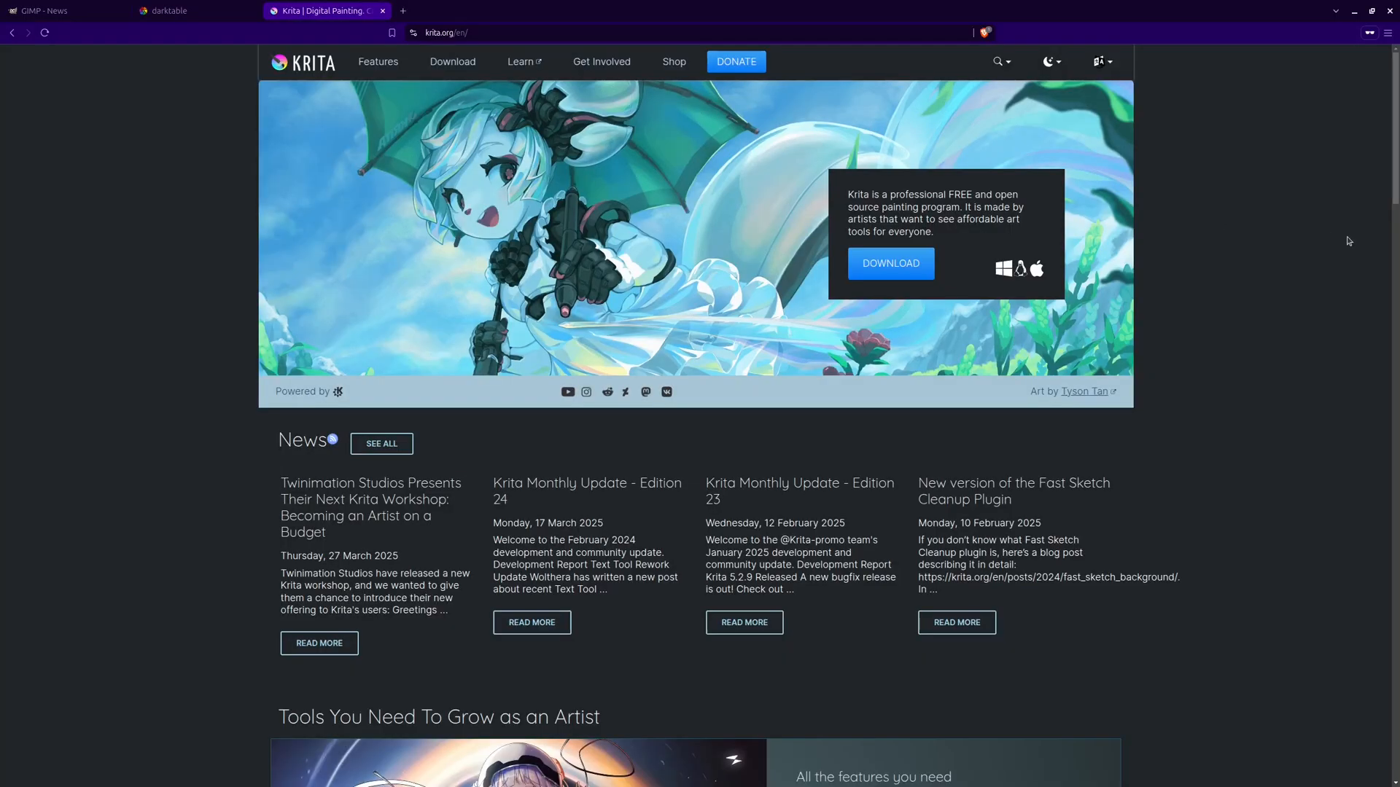
{"action": "scroll", "scroll_direction": "down", "scroll_amount": 3}
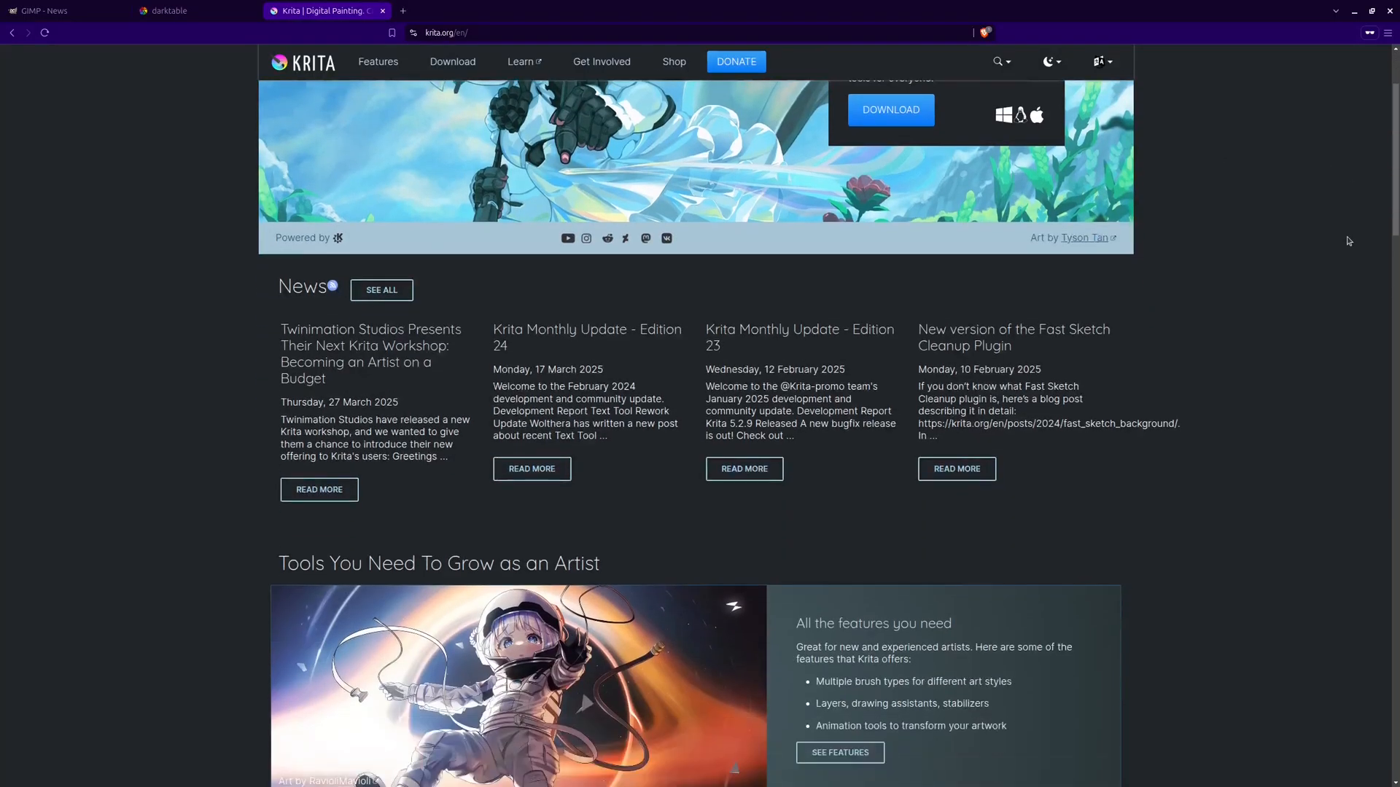
{"action": "scroll", "scroll_direction": "down", "scroll_amount": 3}
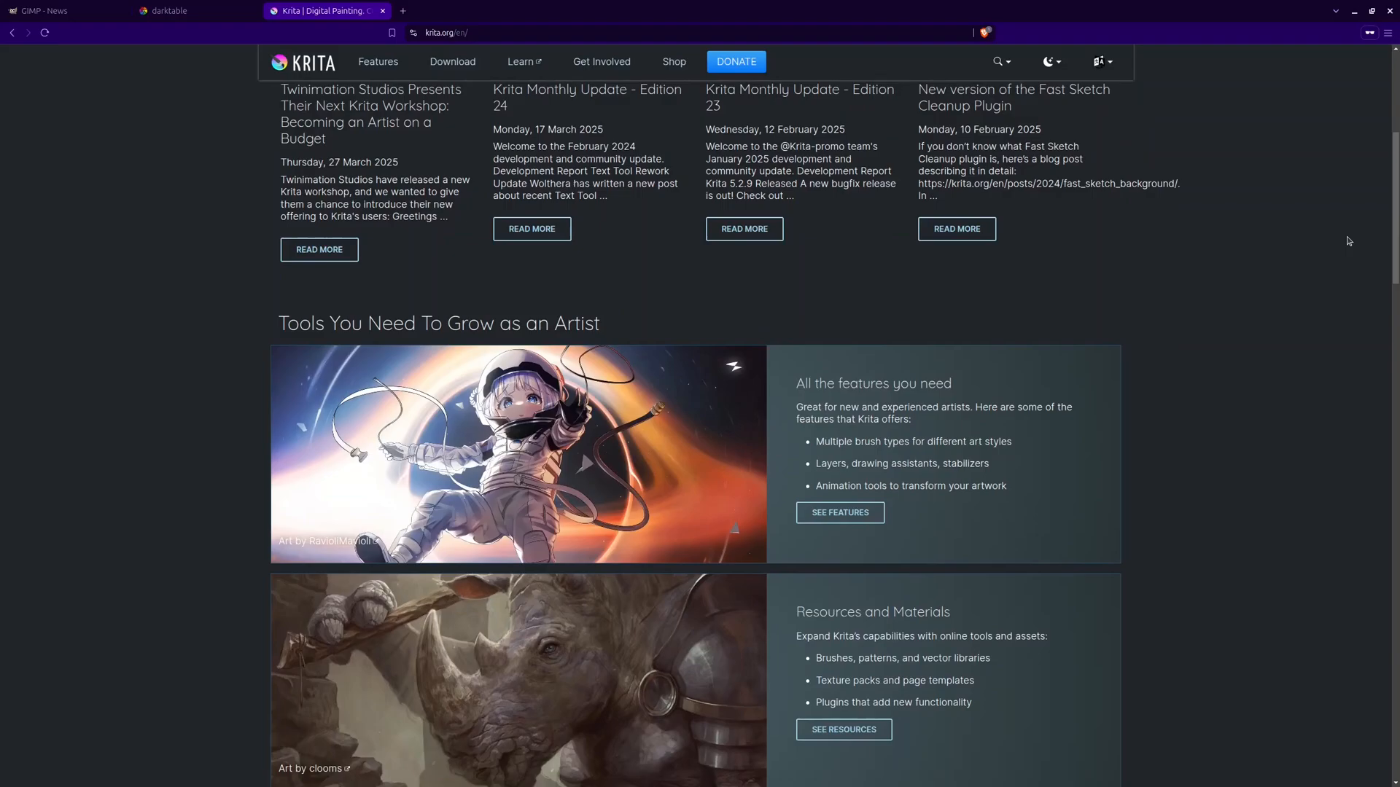
{"action": "scroll", "scroll_direction": "down", "scroll_amount": 3}
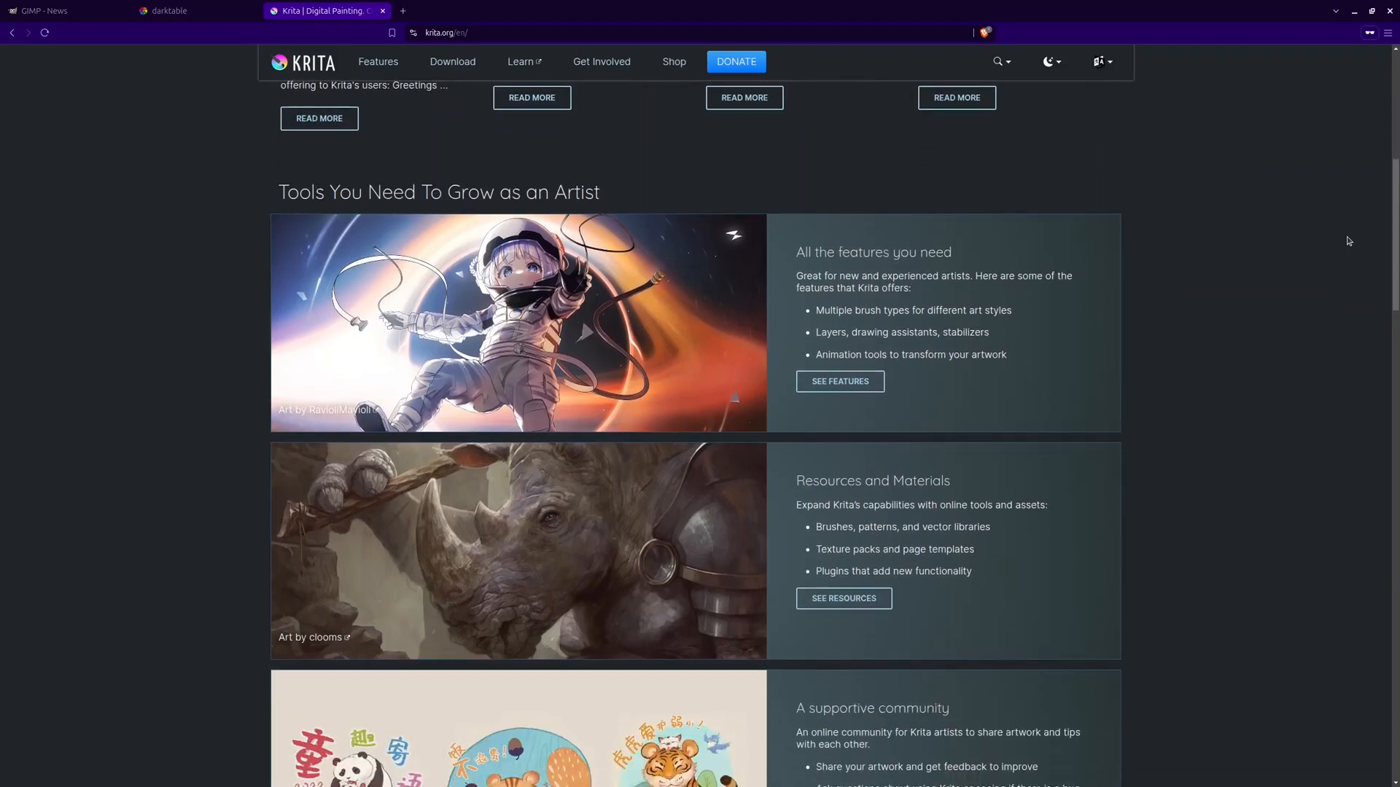
{"action": "scroll", "scroll_direction": "down", "scroll_amount": 3}
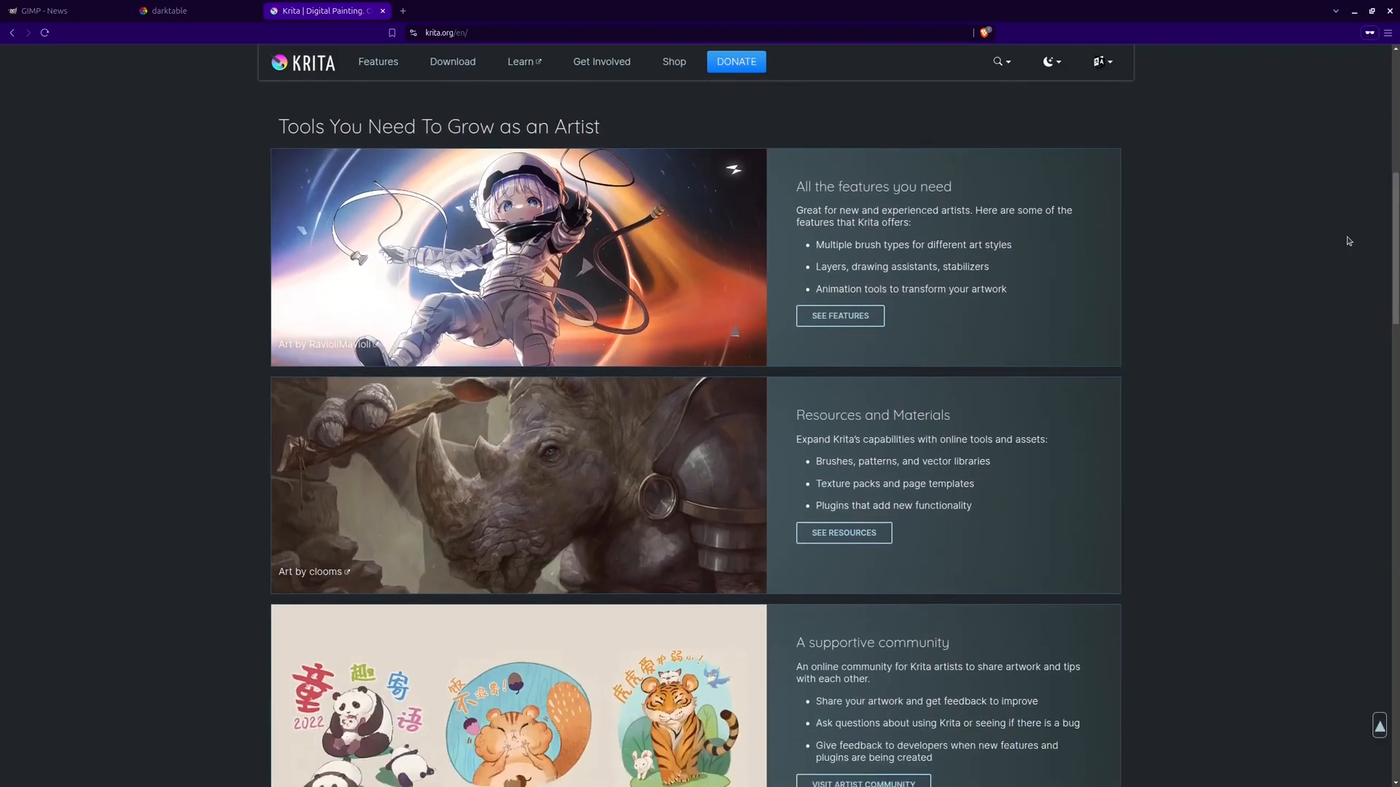
{"action": "scroll", "scroll_direction": "down", "scroll_amount": 3}
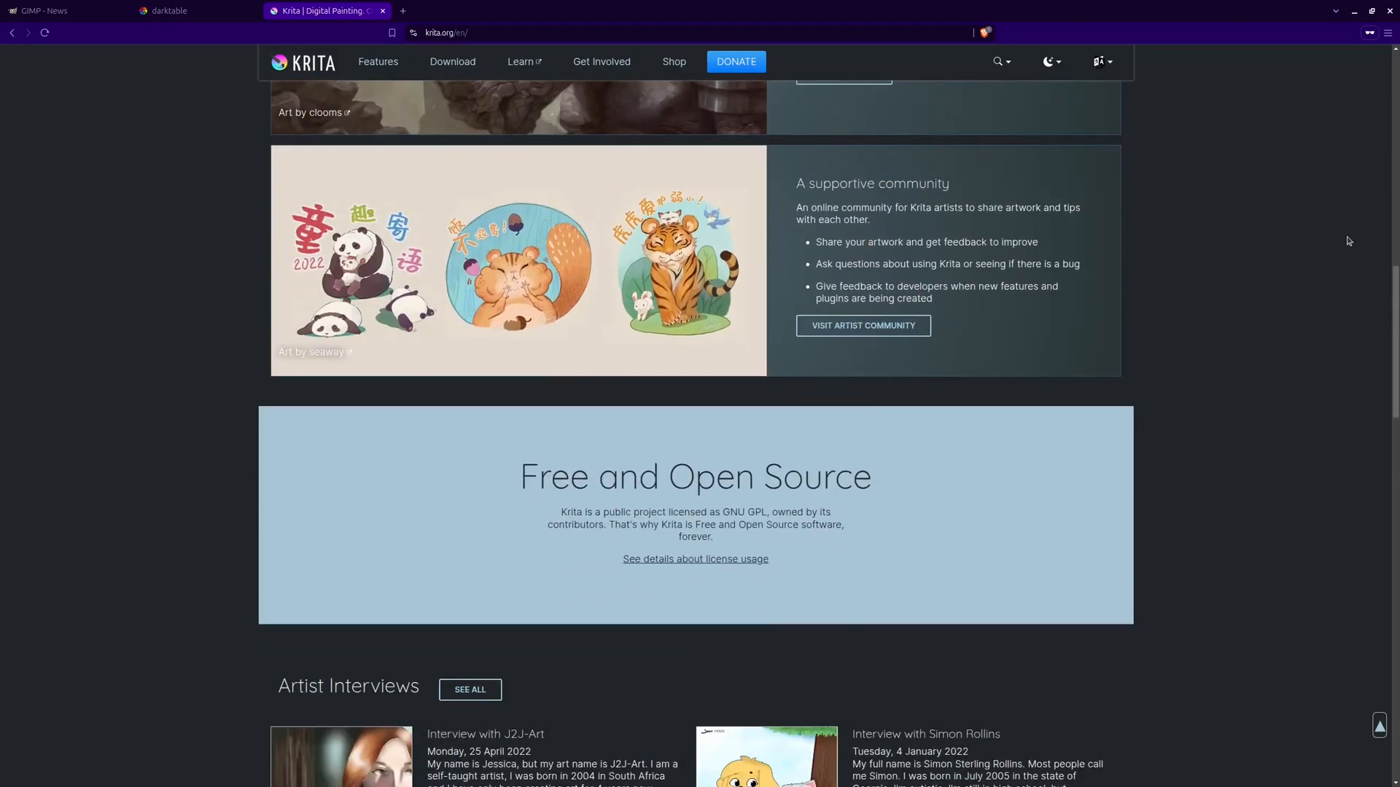
{"action": "scroll", "scroll_direction": "down", "scroll_amount": 3}
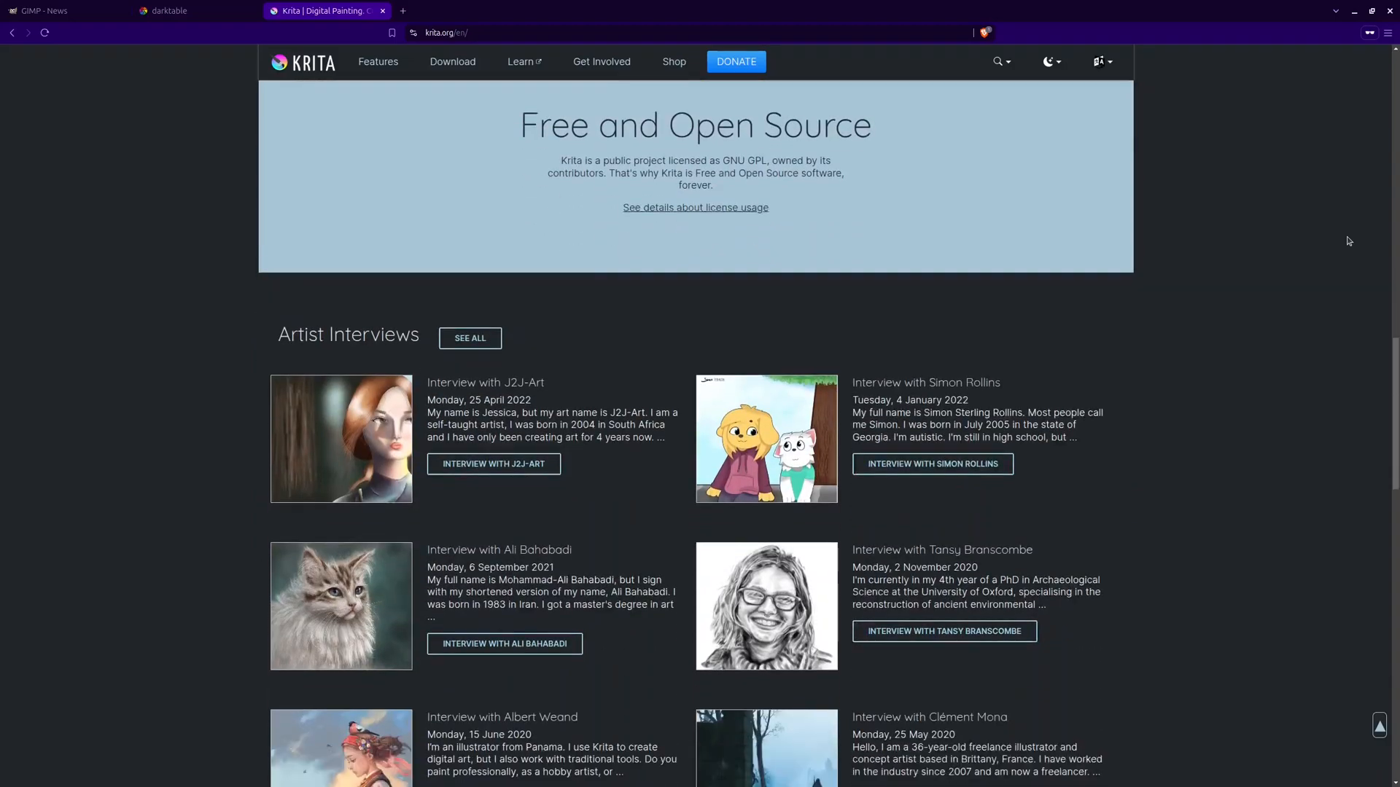
{"action": "scroll", "scroll_direction": "down", "scroll_amount": 3}
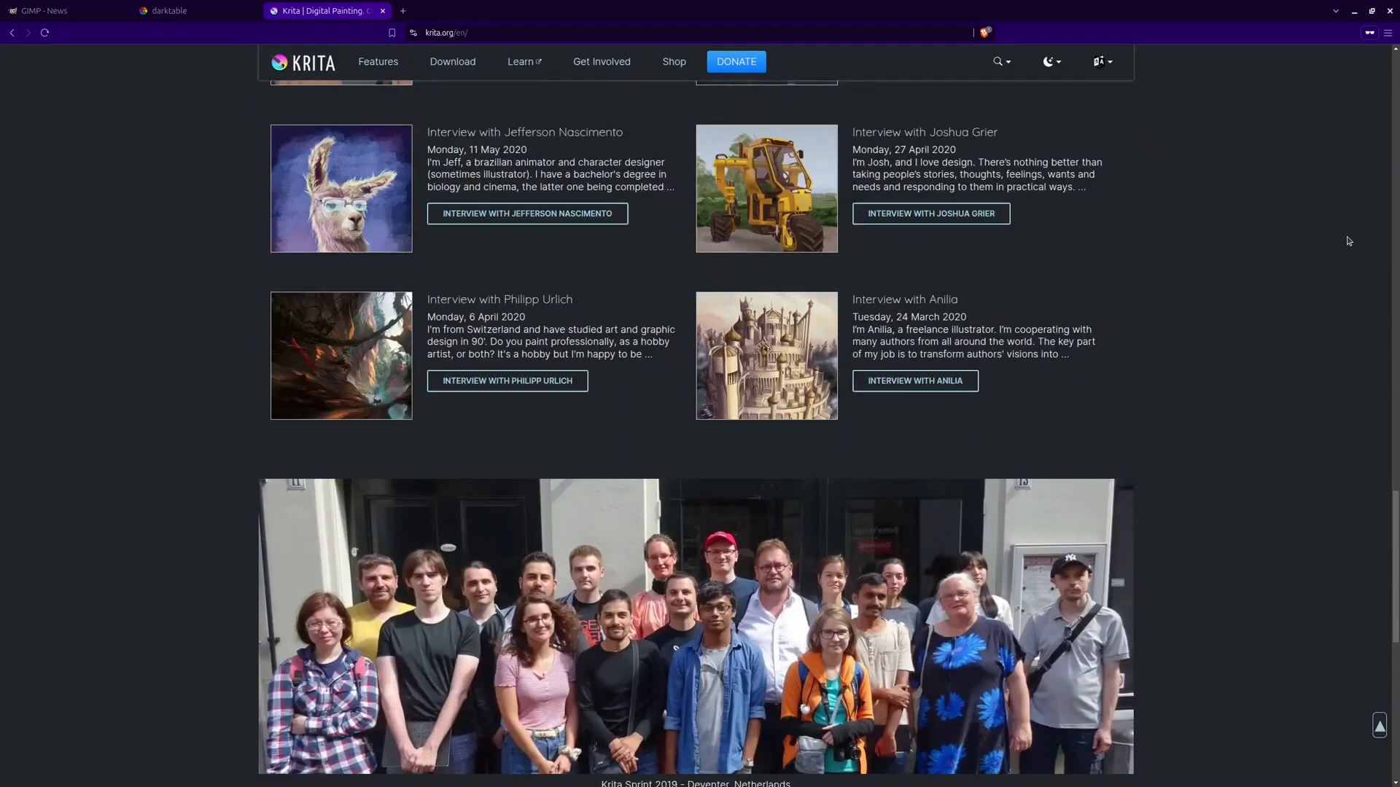
{"action": "scroll", "scroll_direction": "up", "scroll_amount": 3}
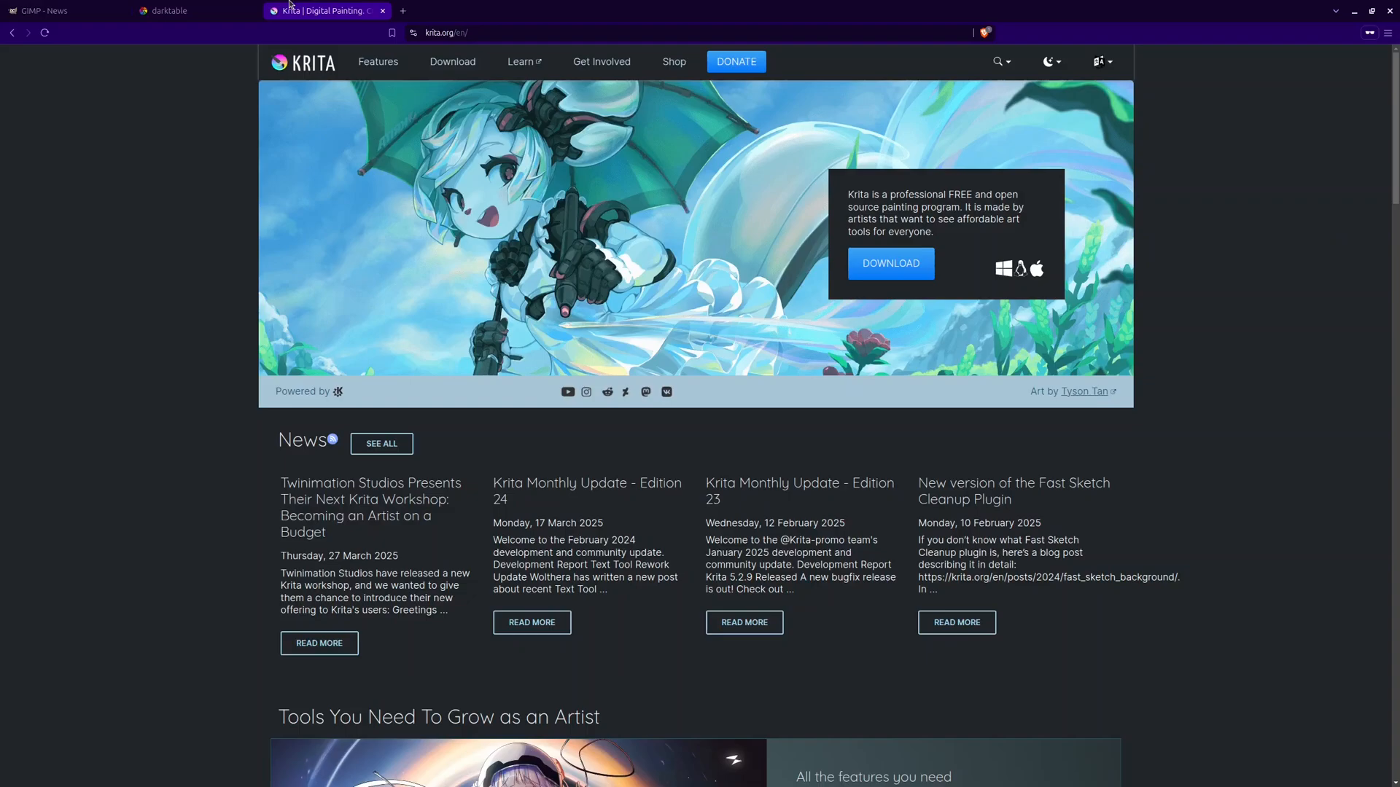
{"action": "mouse_move", "coordinate": [54, 10]}
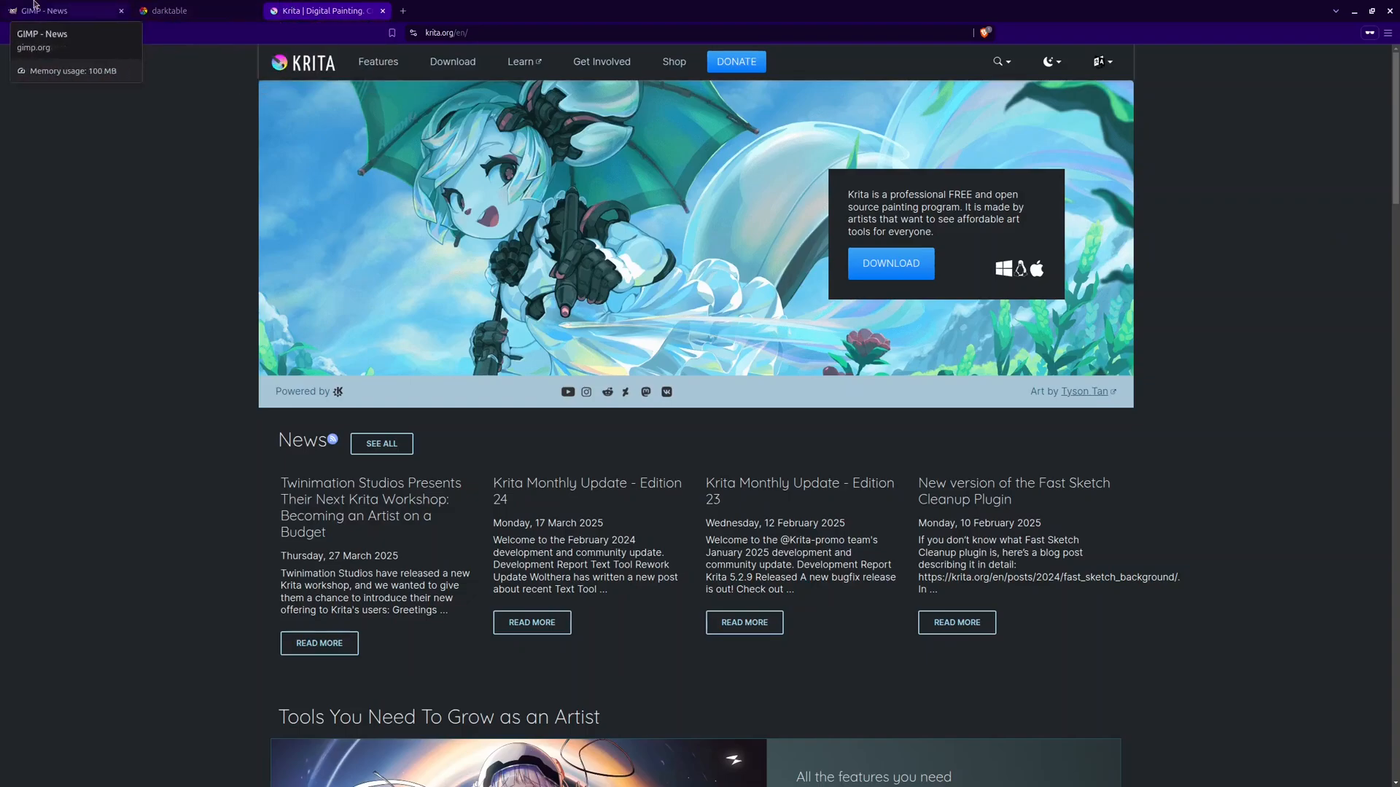
{"action": "mouse_move", "coordinate": [128, 153]}
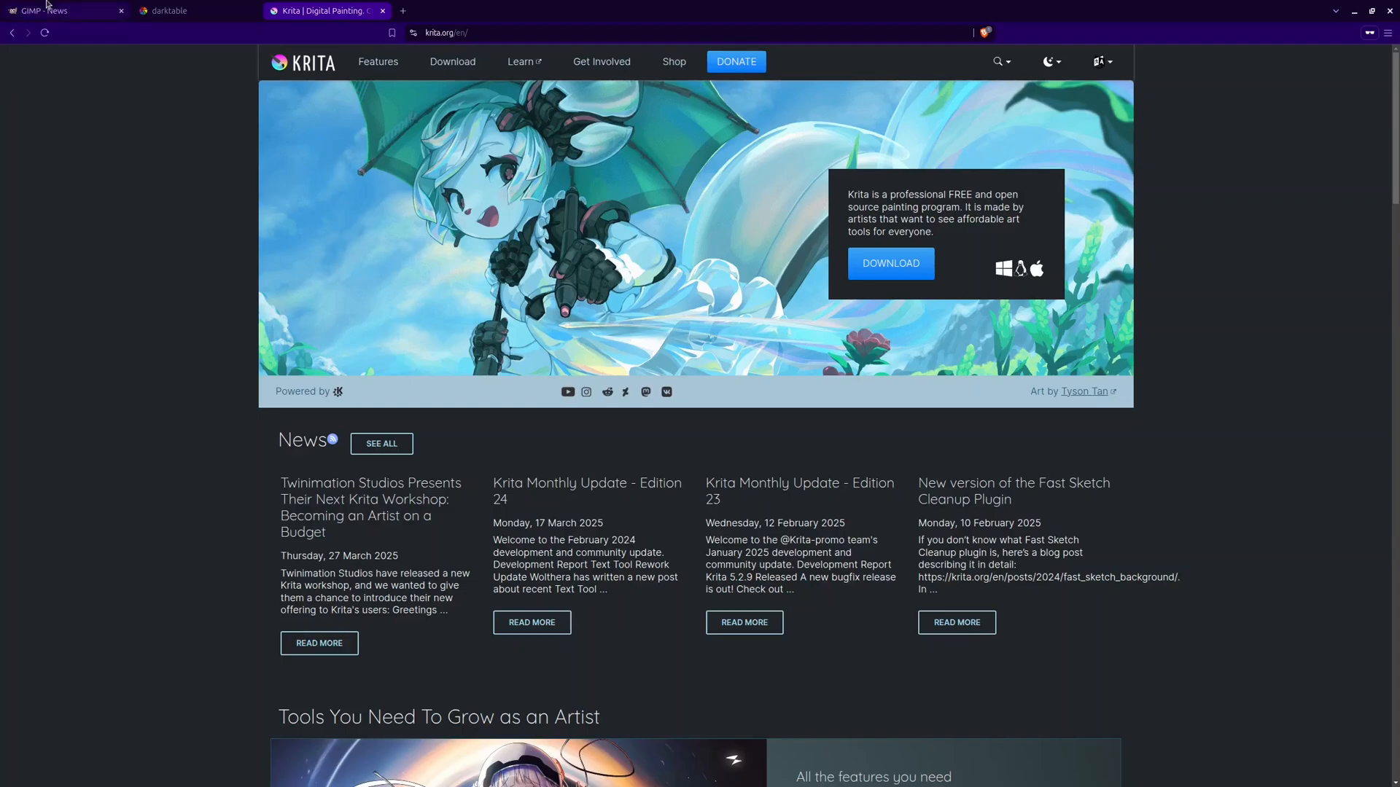
{"action": "left_click", "coordinate": [63, 11]}
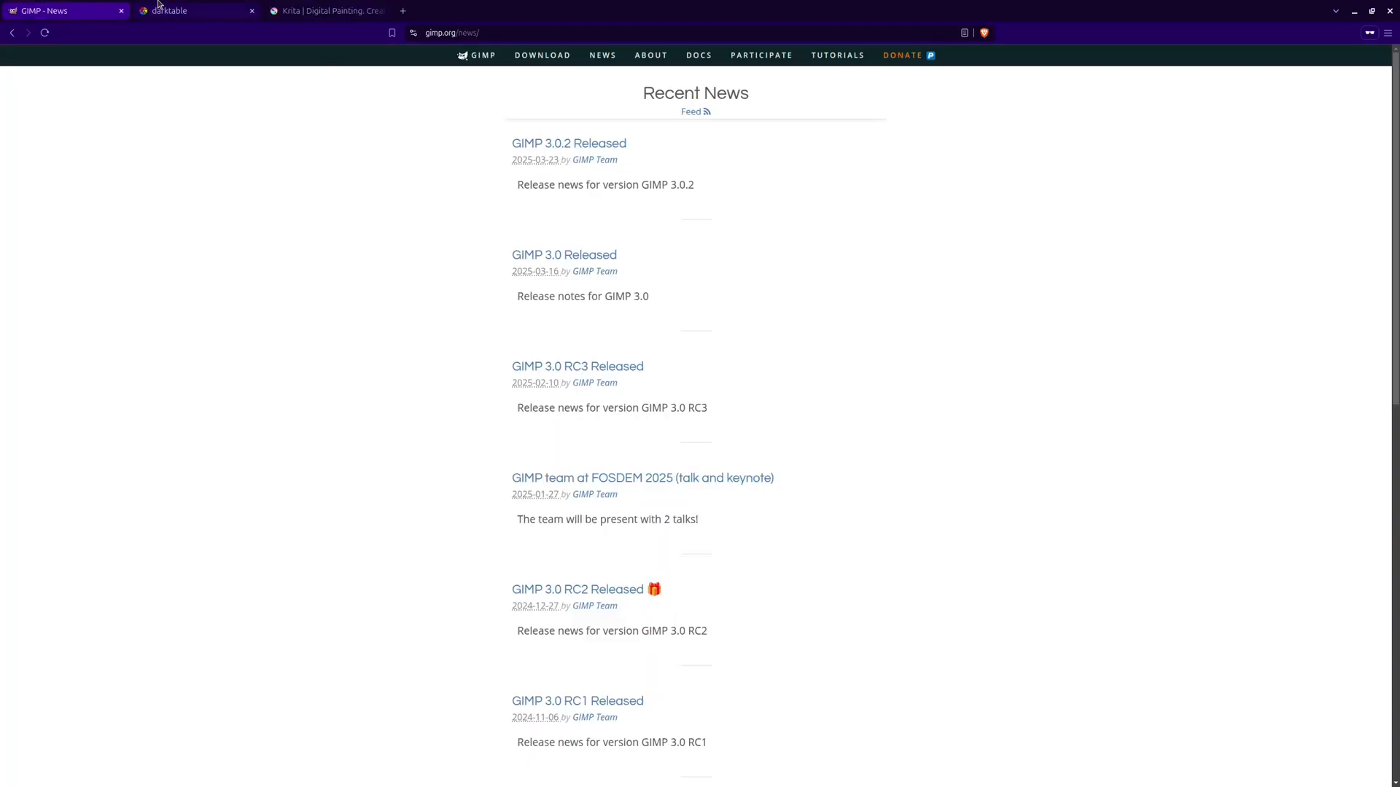
{"action": "left_click", "coordinate": [190, 11]}
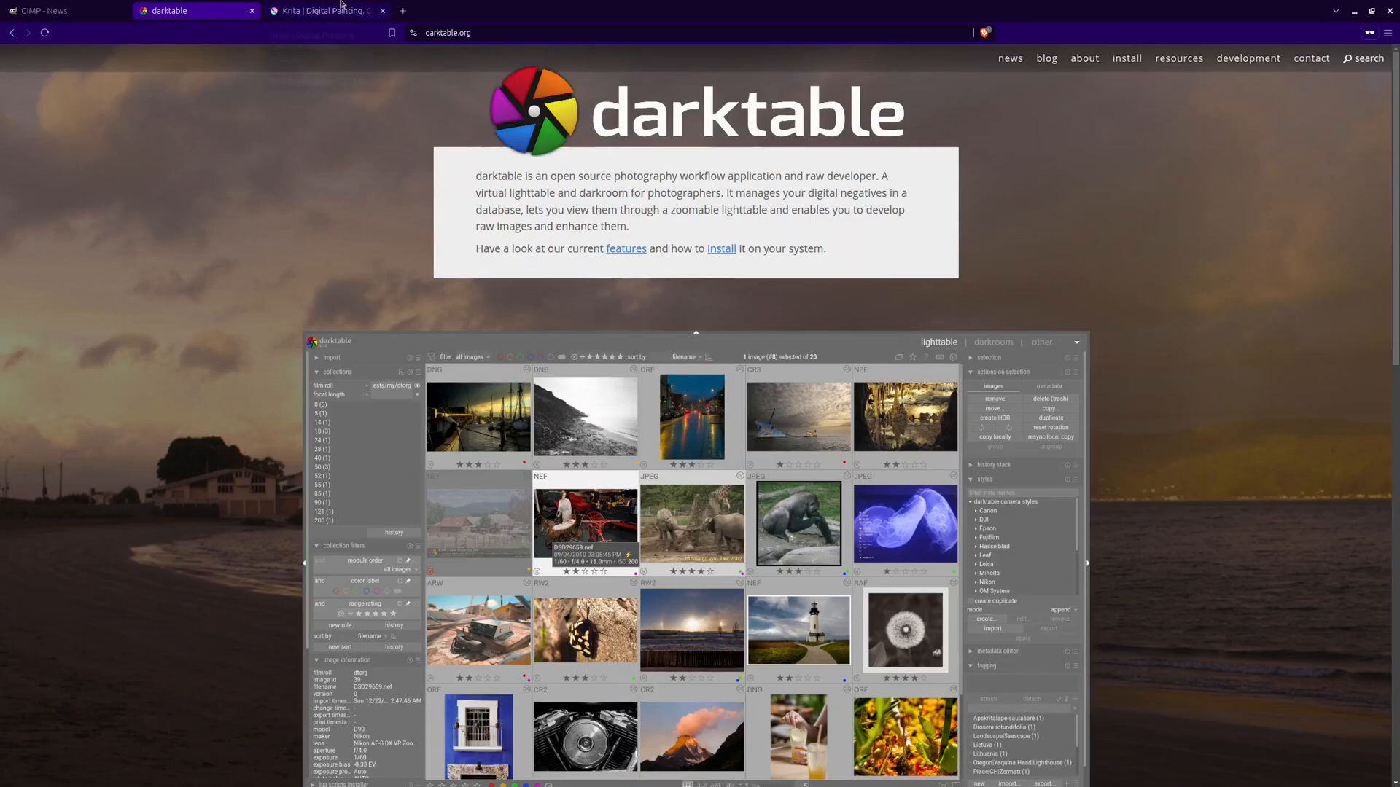
{"action": "left_click", "coordinate": [321, 10]}
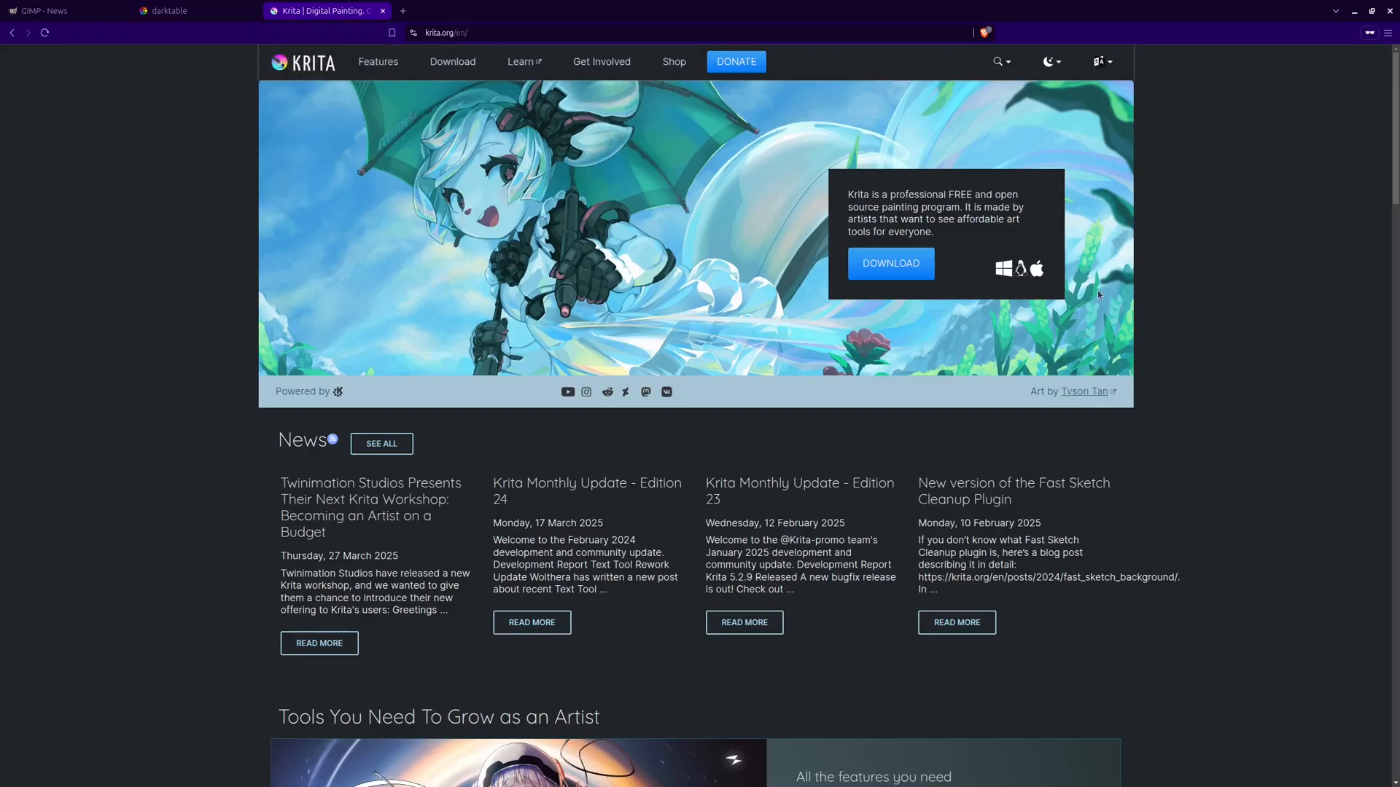